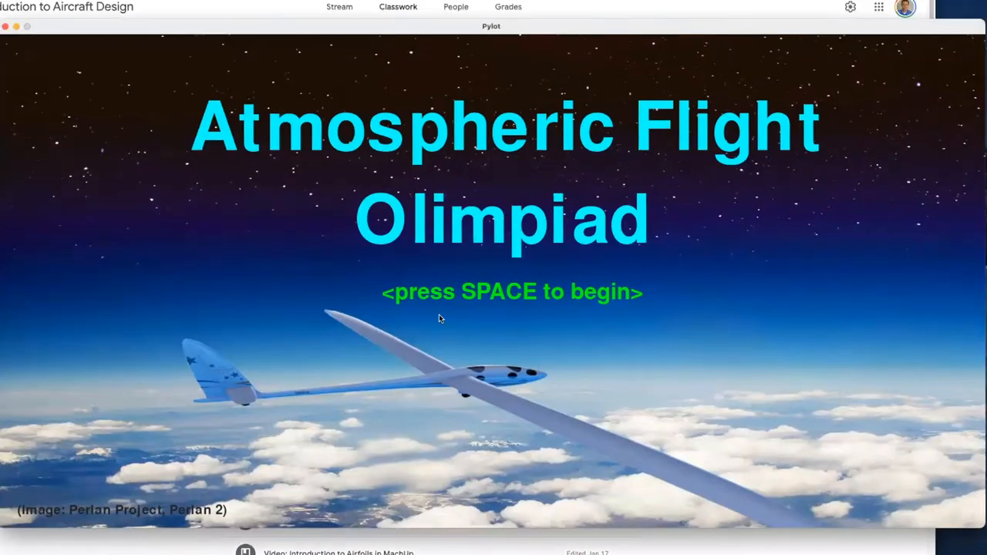
{"action": "mouse_move", "coordinate": [218, 58]}
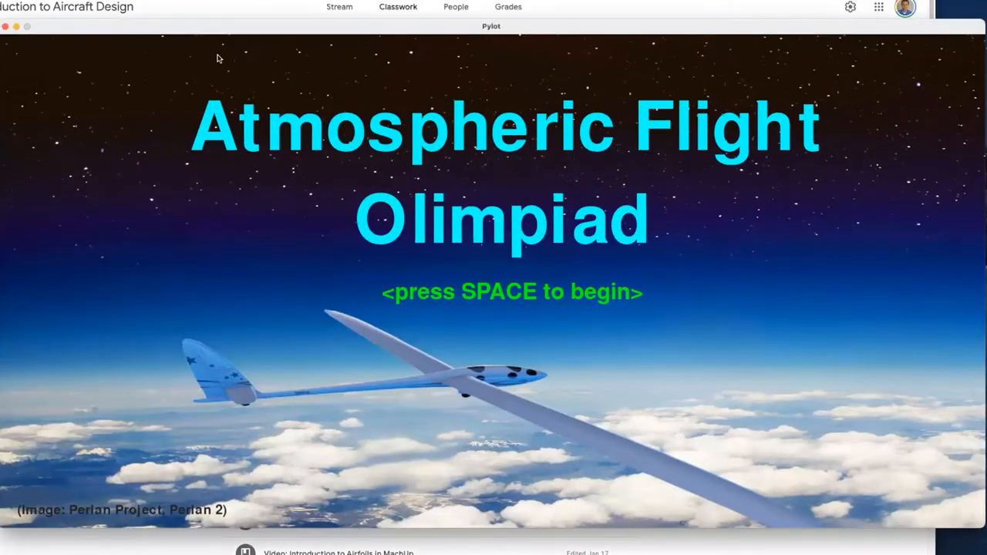
Start the Slow Soarer test flight 7879 loading in Pylot.
{"action": "key", "text": "space"}
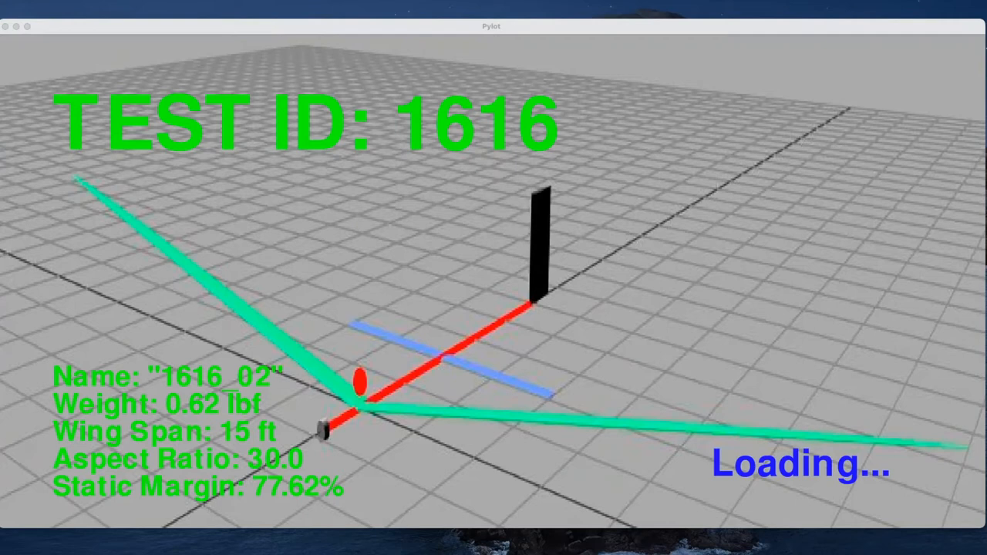
{"action": "mouse_move", "coordinate": [19, 316]}
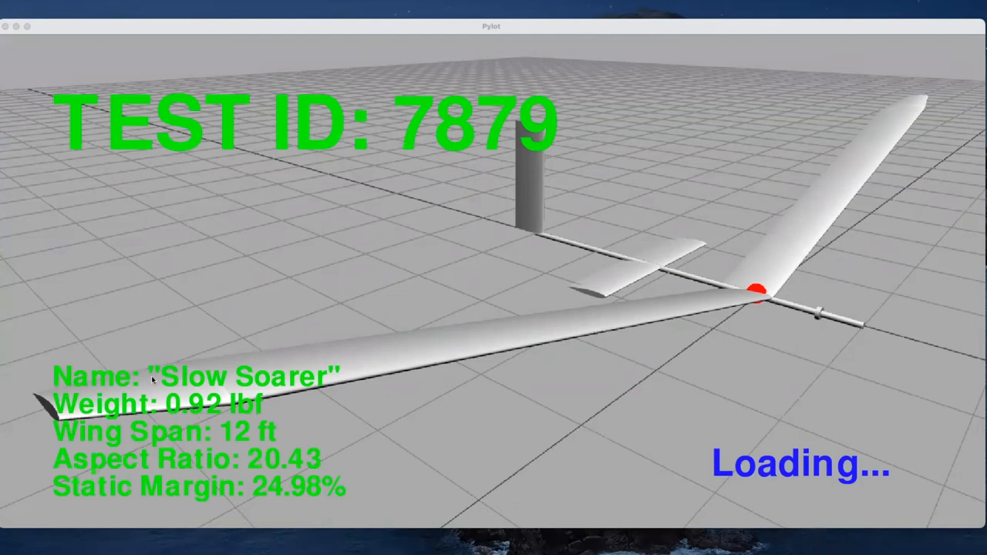
{"action": "mouse_move", "coordinate": [906, 128]}
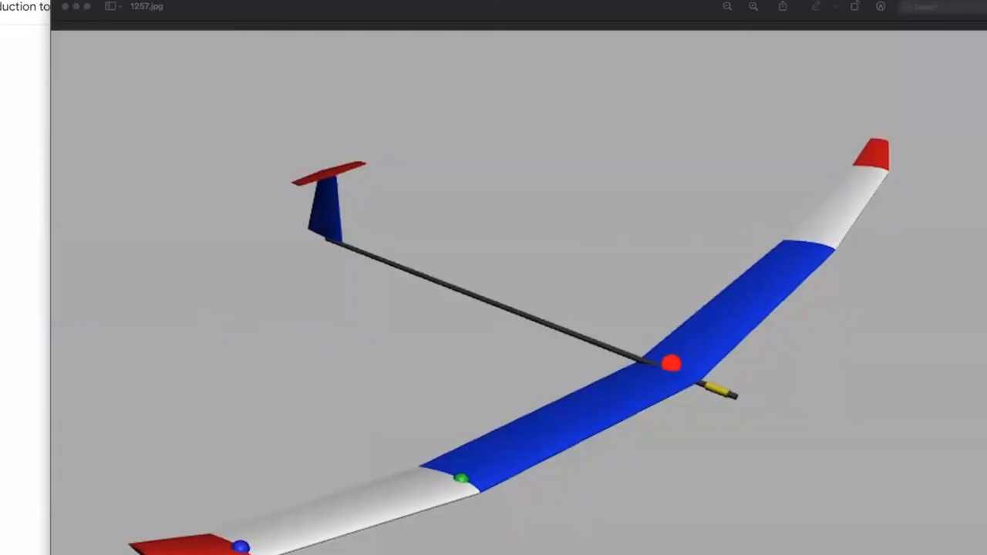
{"action": "mouse_move", "coordinate": [107, 64]}
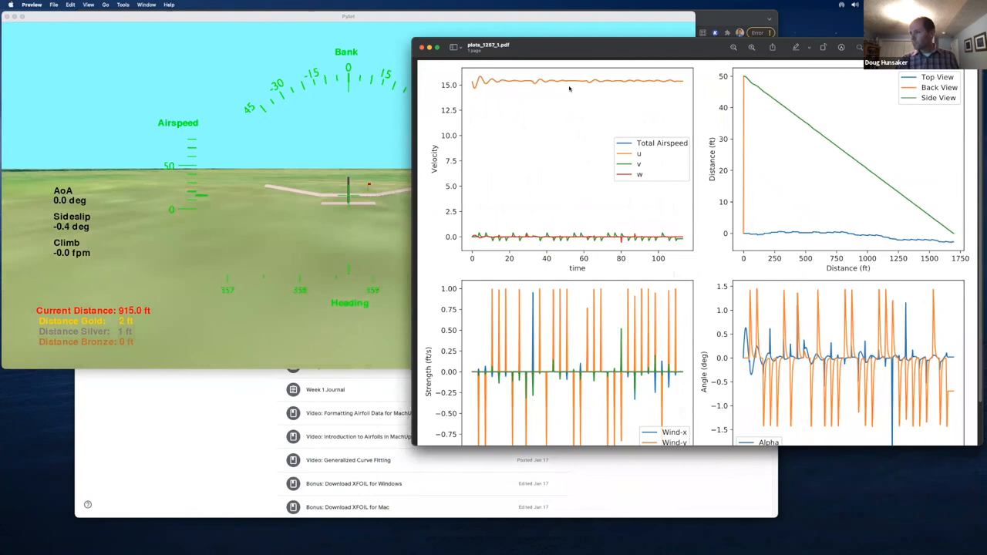
Scroll through the Velocity, Distance, Wind Strength and Alpha/Beta plots in plots_1257_1.pdf.
{"action": "scroll", "scroll_direction": "down", "scroll_amount": 3}
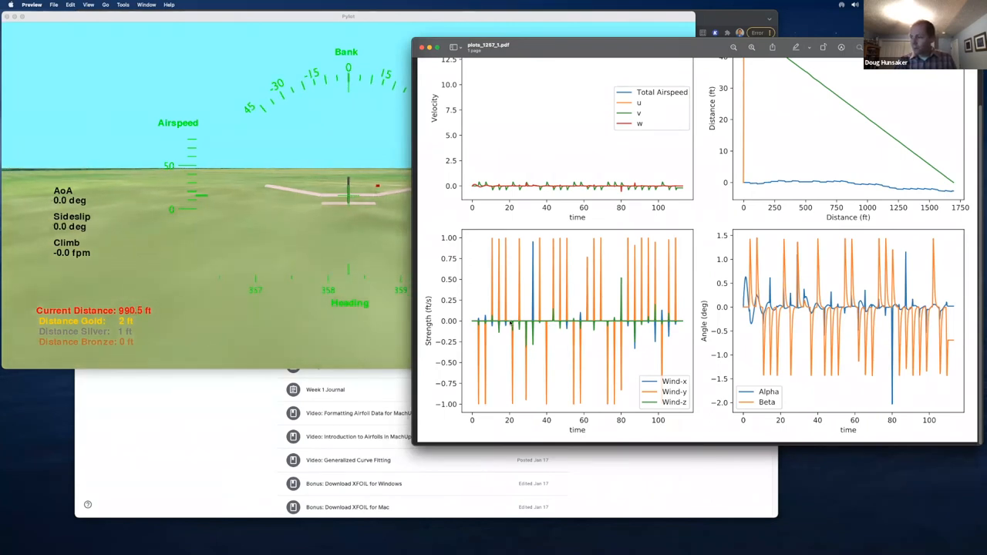
{"action": "scroll", "scroll_direction": "up", "scroll_amount": 3}
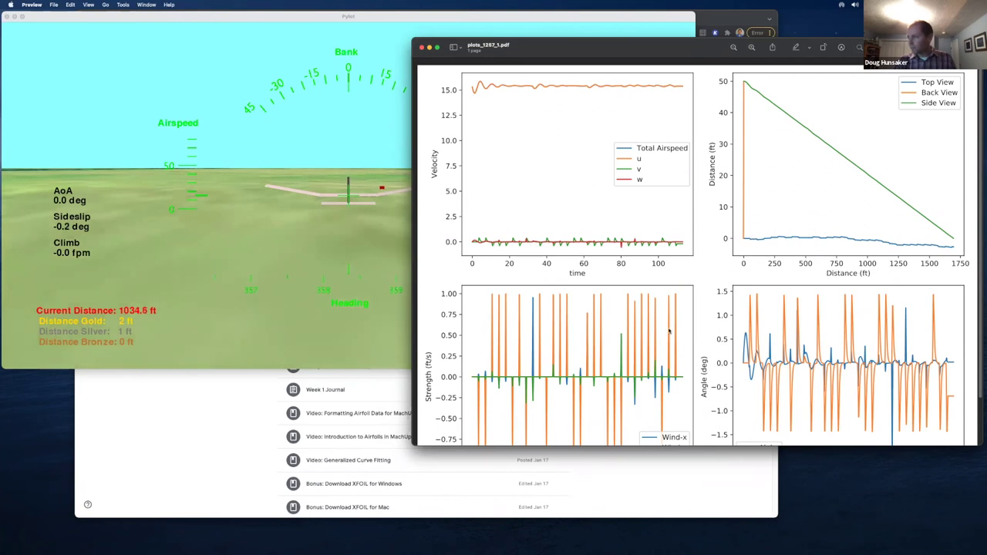
{"action": "scroll", "scroll_direction": "down", "scroll_amount": 3}
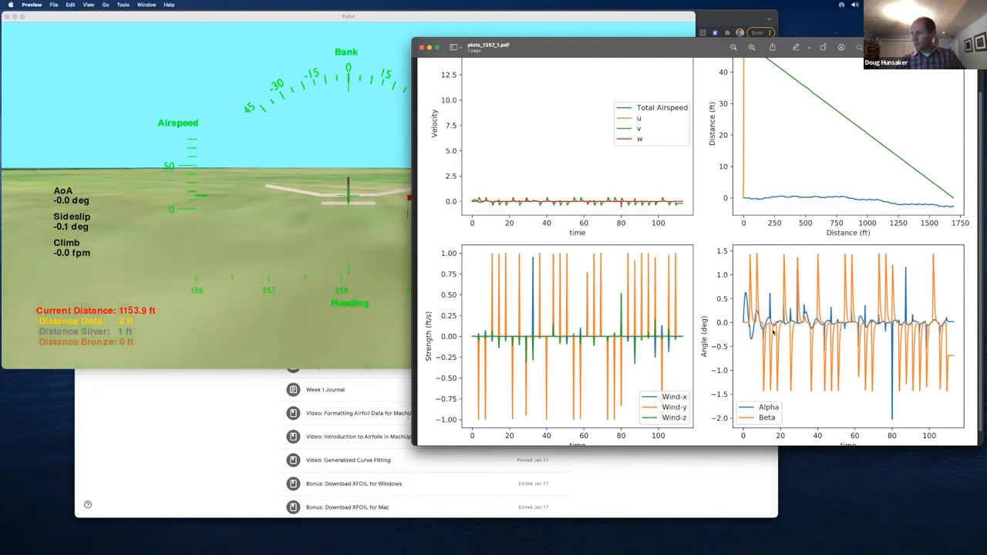
{"action": "scroll", "scroll_direction": "up", "scroll_amount": 3}
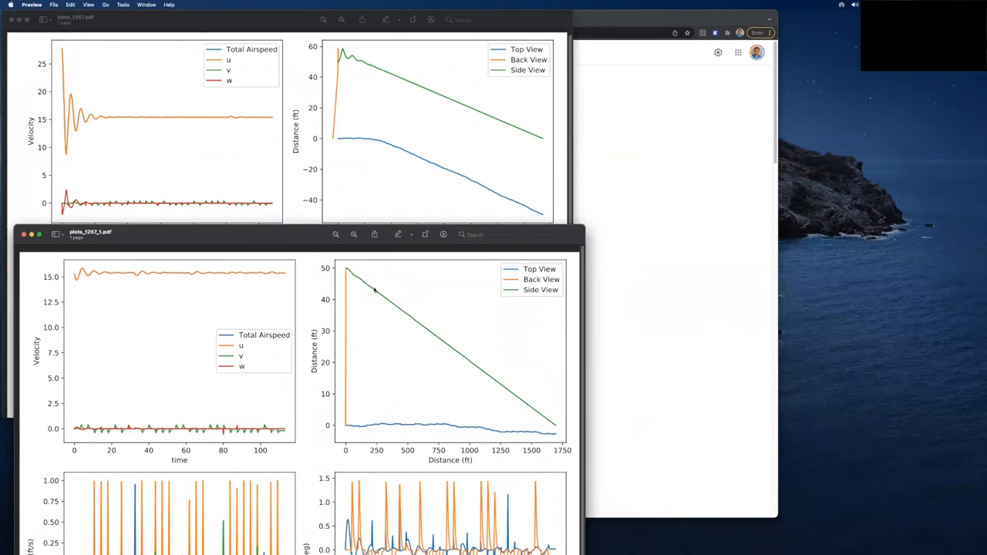
{"action": "mouse_move", "coordinate": [324, 65]}
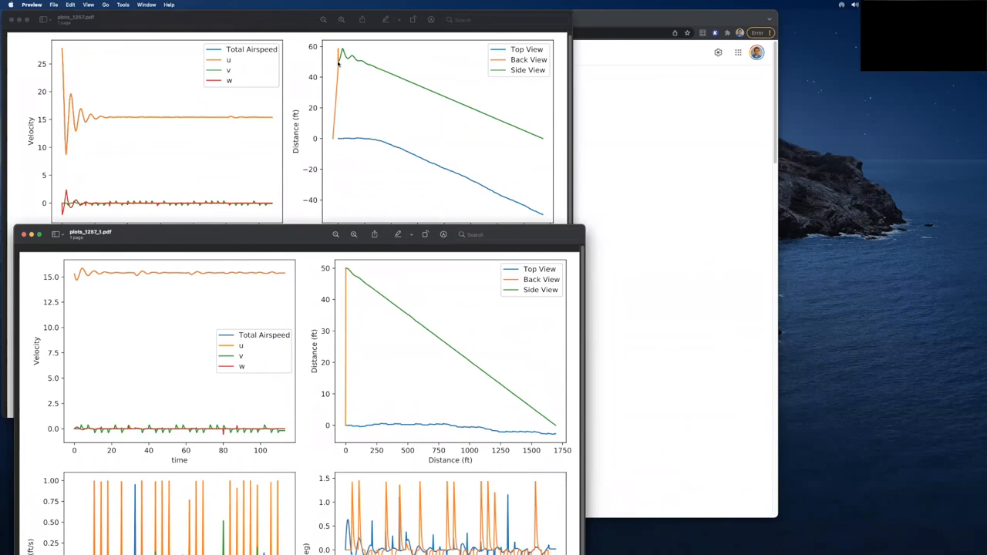
{"action": "mouse_move", "coordinate": [381, 74]}
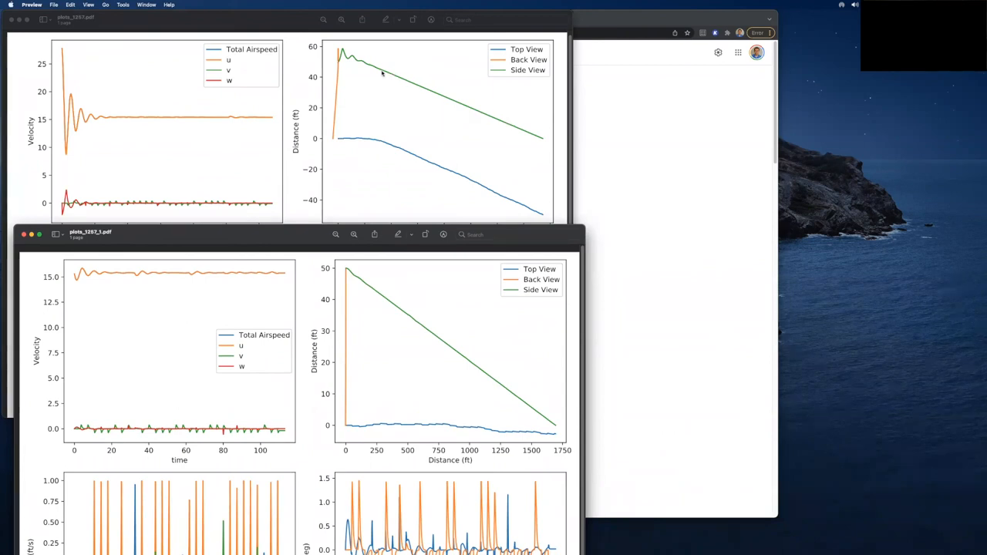
{"action": "mouse_move", "coordinate": [339, 54]}
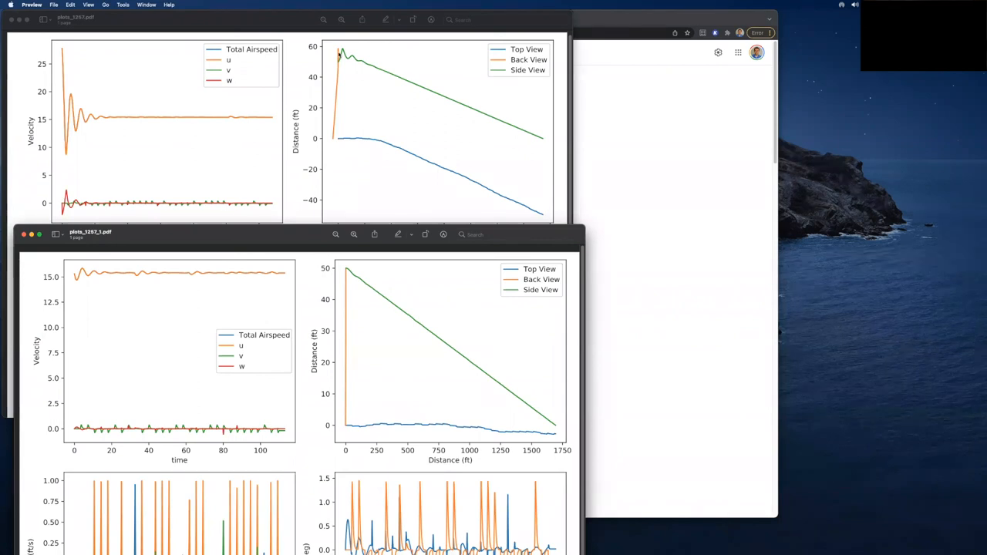
{"action": "mouse_move", "coordinate": [551, 168]}
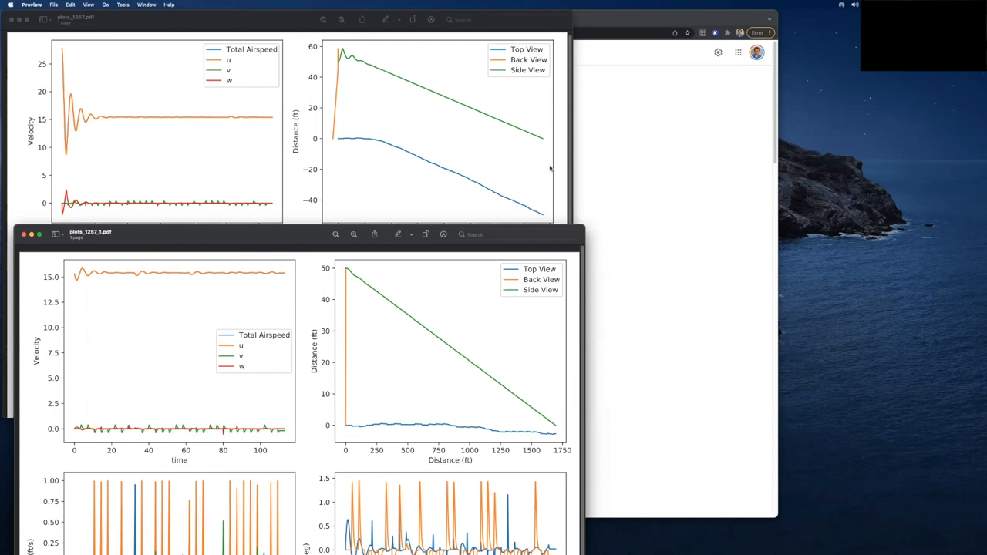
{"action": "mouse_move", "coordinate": [550, 169]}
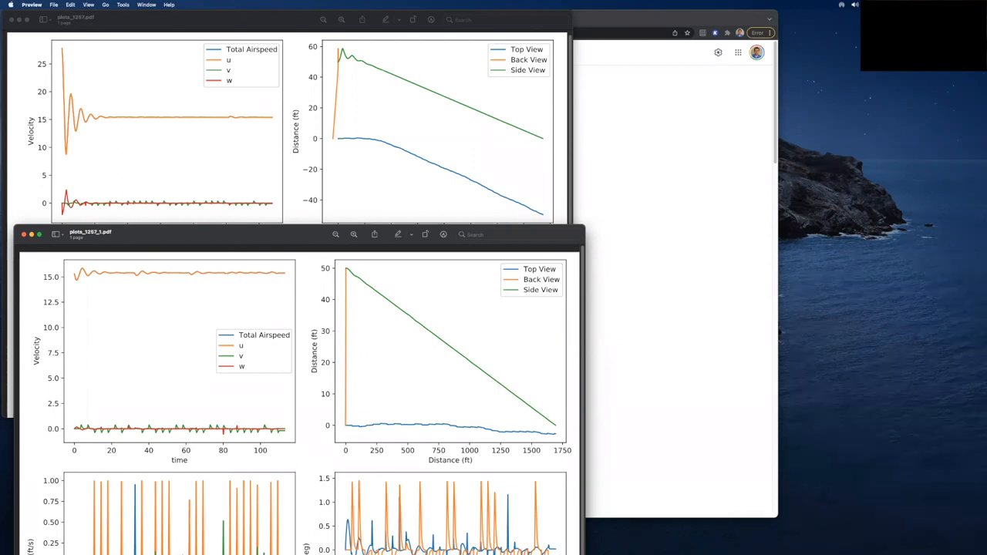
{"action": "mouse_move", "coordinate": [318, 206]}
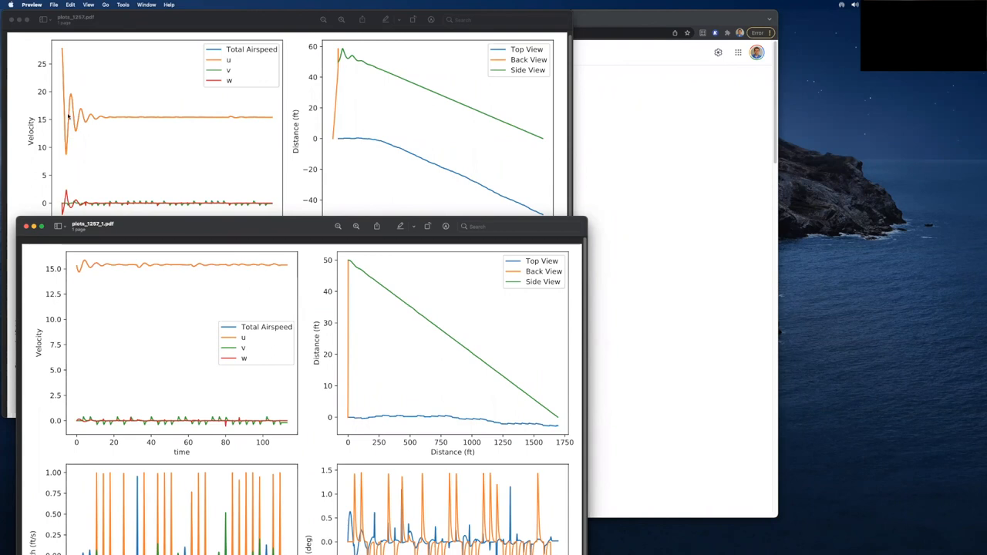
{"action": "mouse_move", "coordinate": [151, 121]}
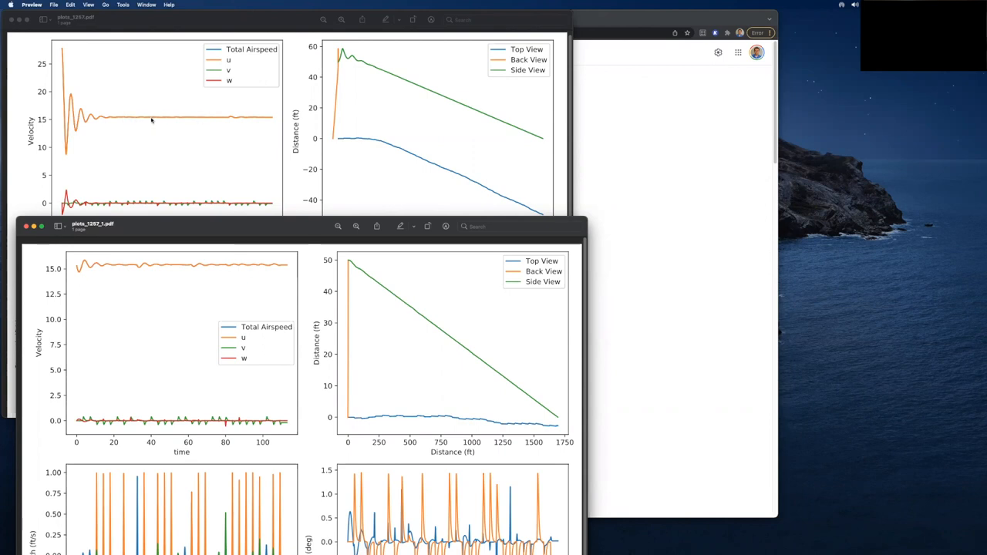
{"action": "mouse_move", "coordinate": [61, 50]}
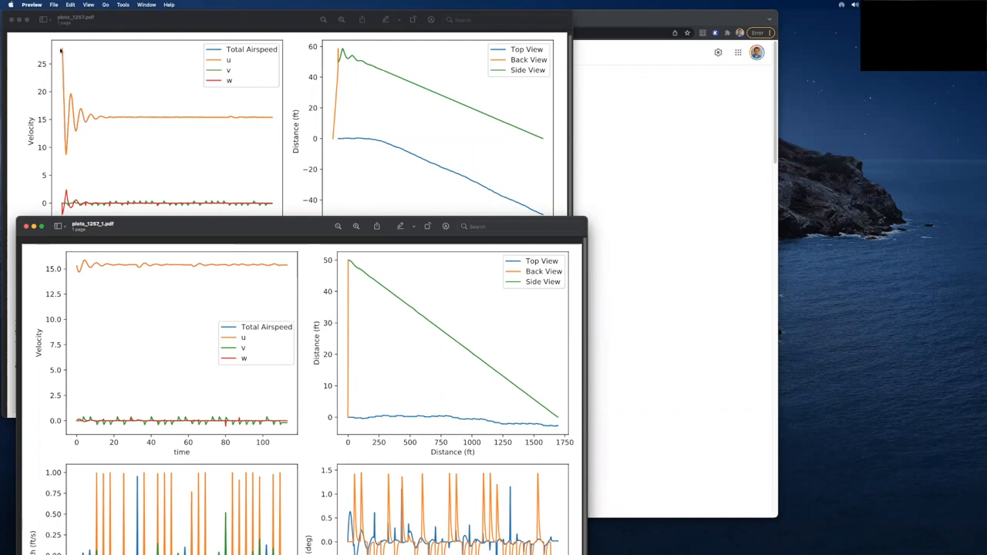